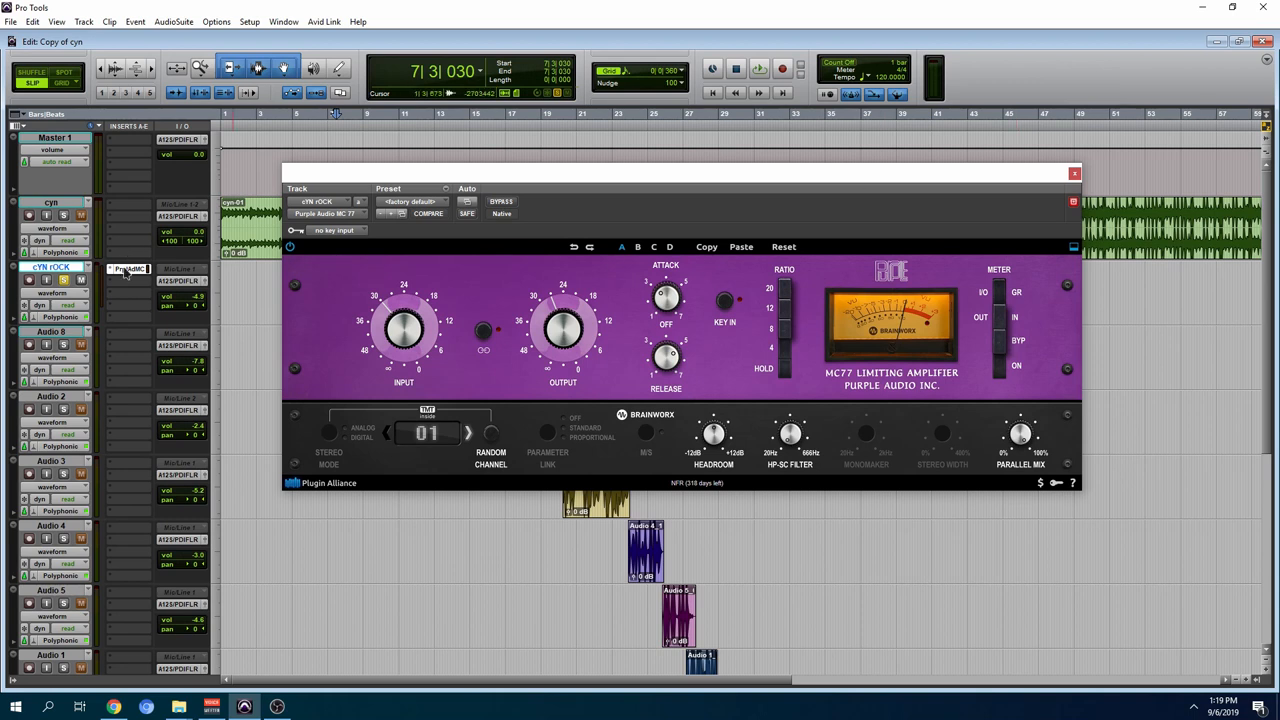
Close the MC77 limiter window to return to the session's Edit window
left_click(1076, 172)
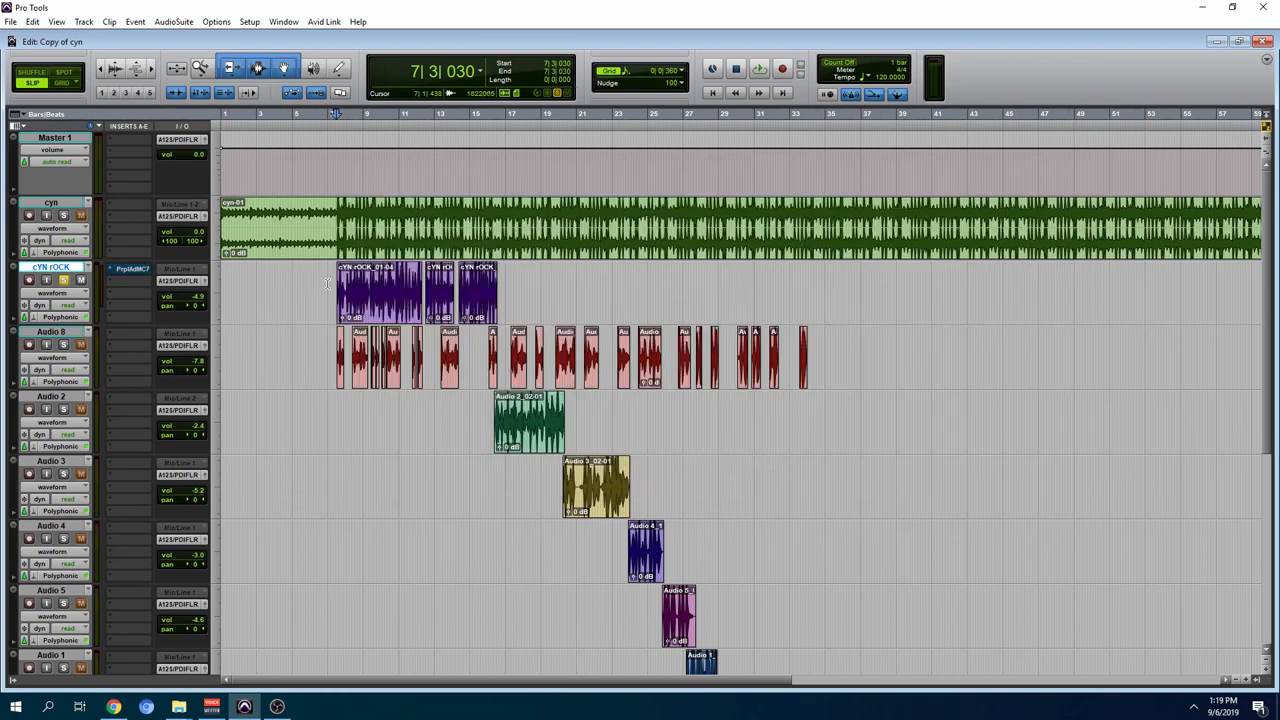
left_click(758, 68)
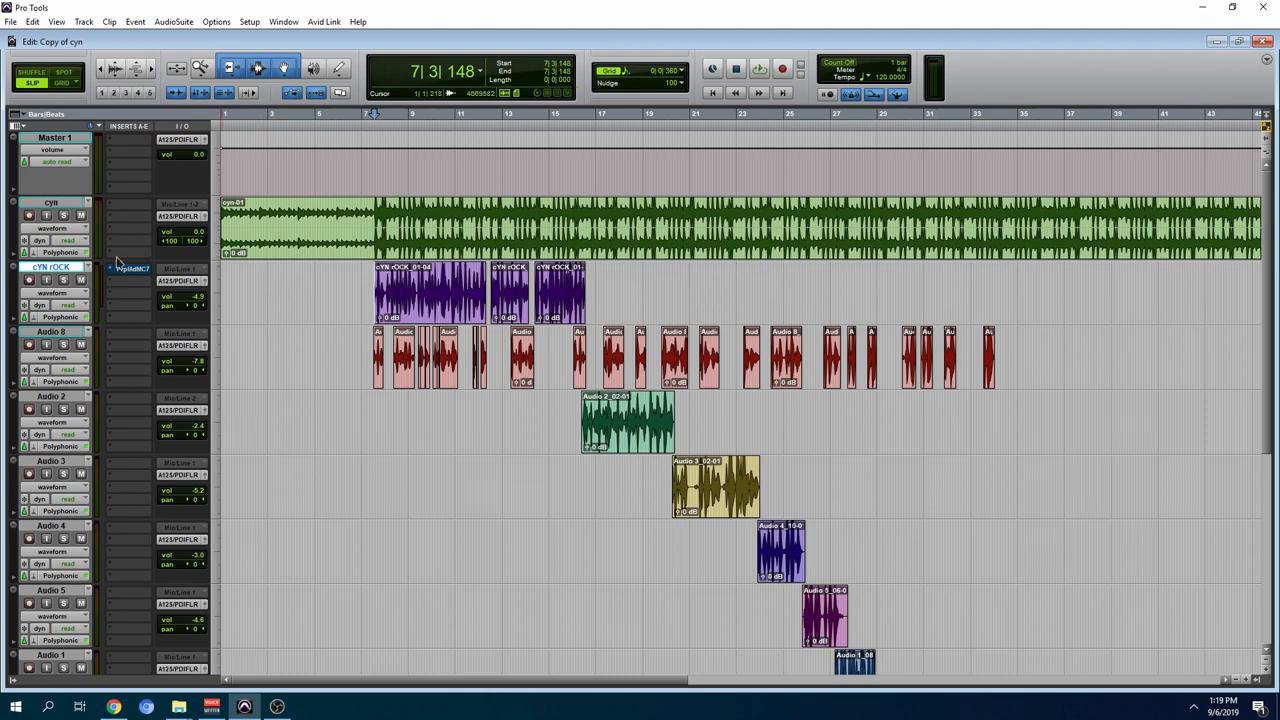
left_click(128, 268)
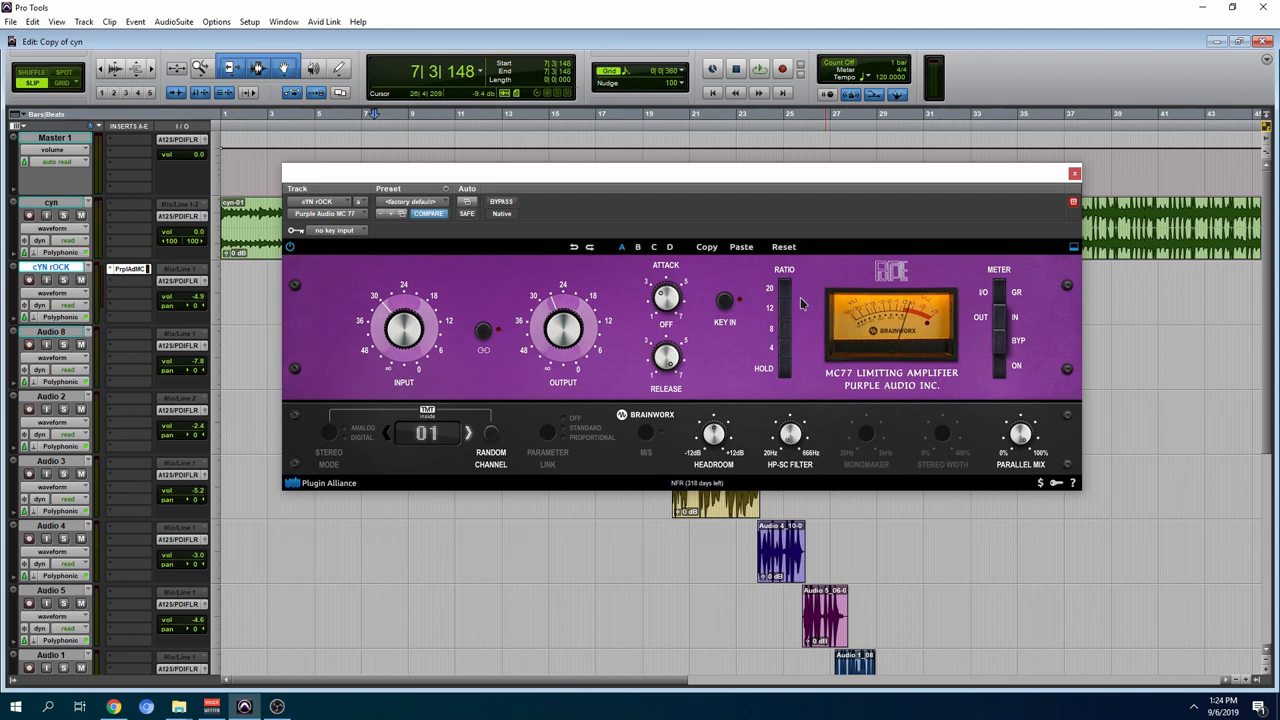
left_click_drag(784, 296, 784, 344)
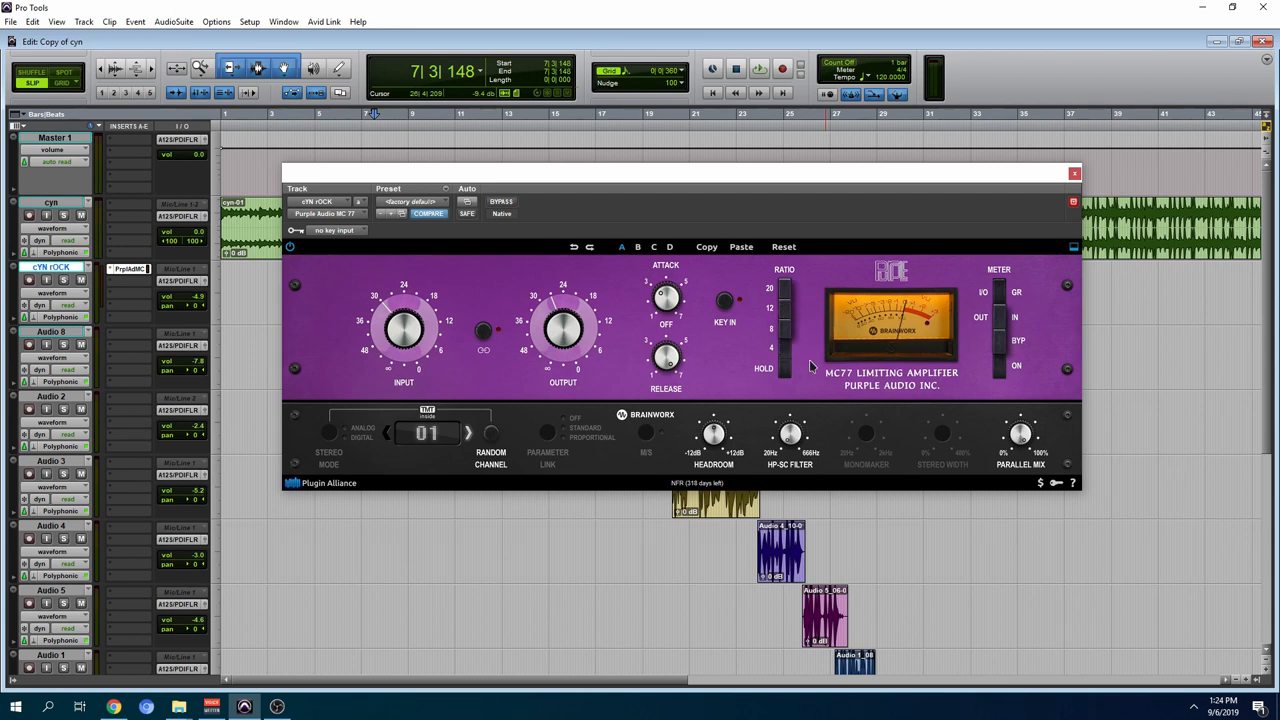
mouse_move(980, 290)
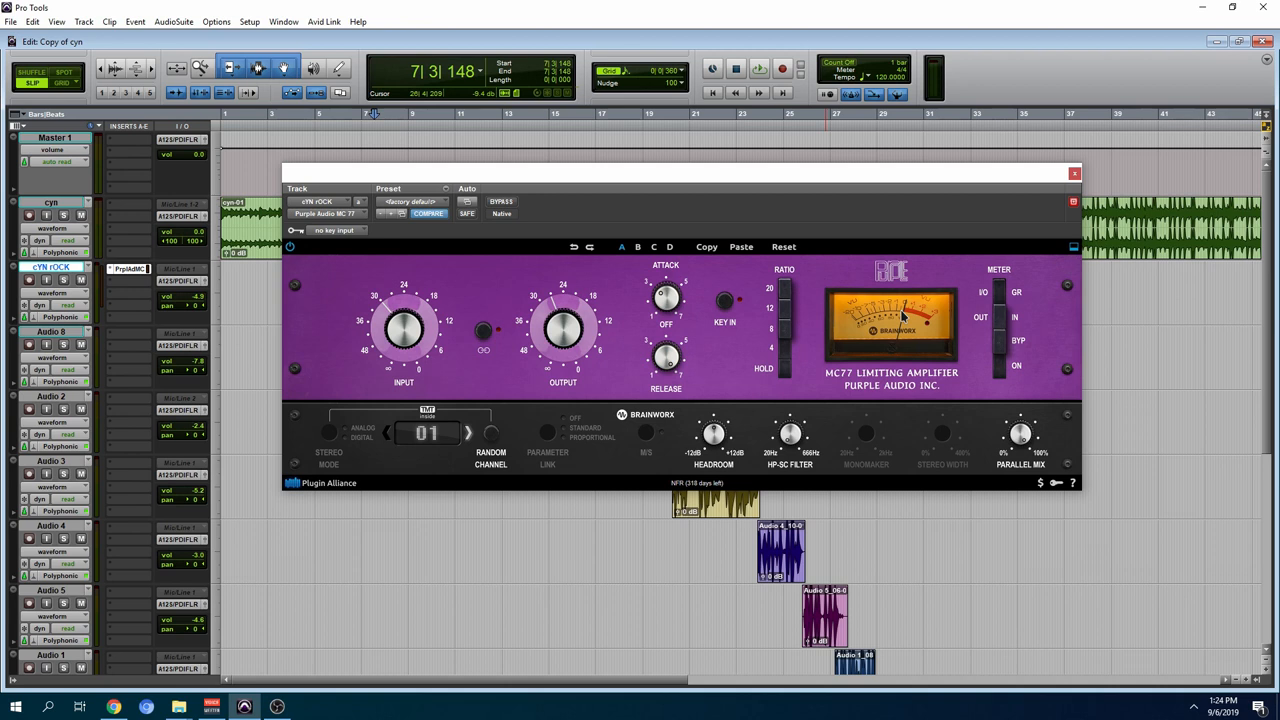
mouse_move(1004, 316)
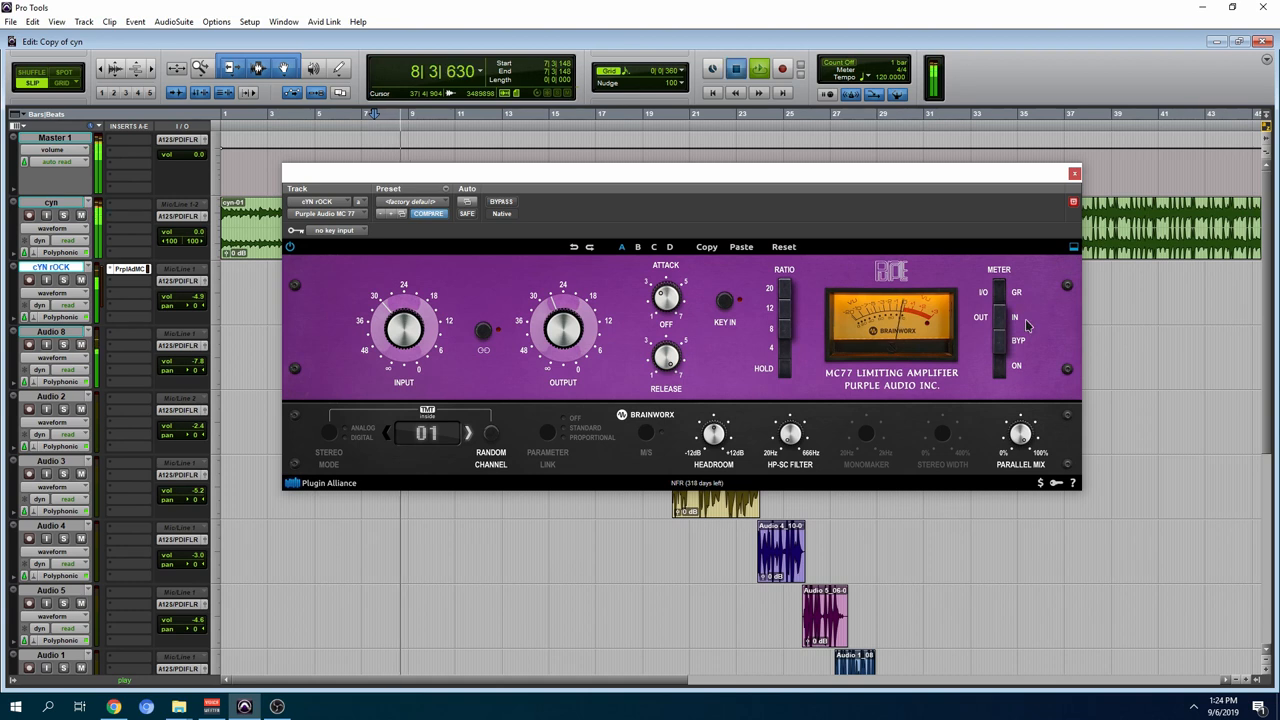
left_click(1074, 172)
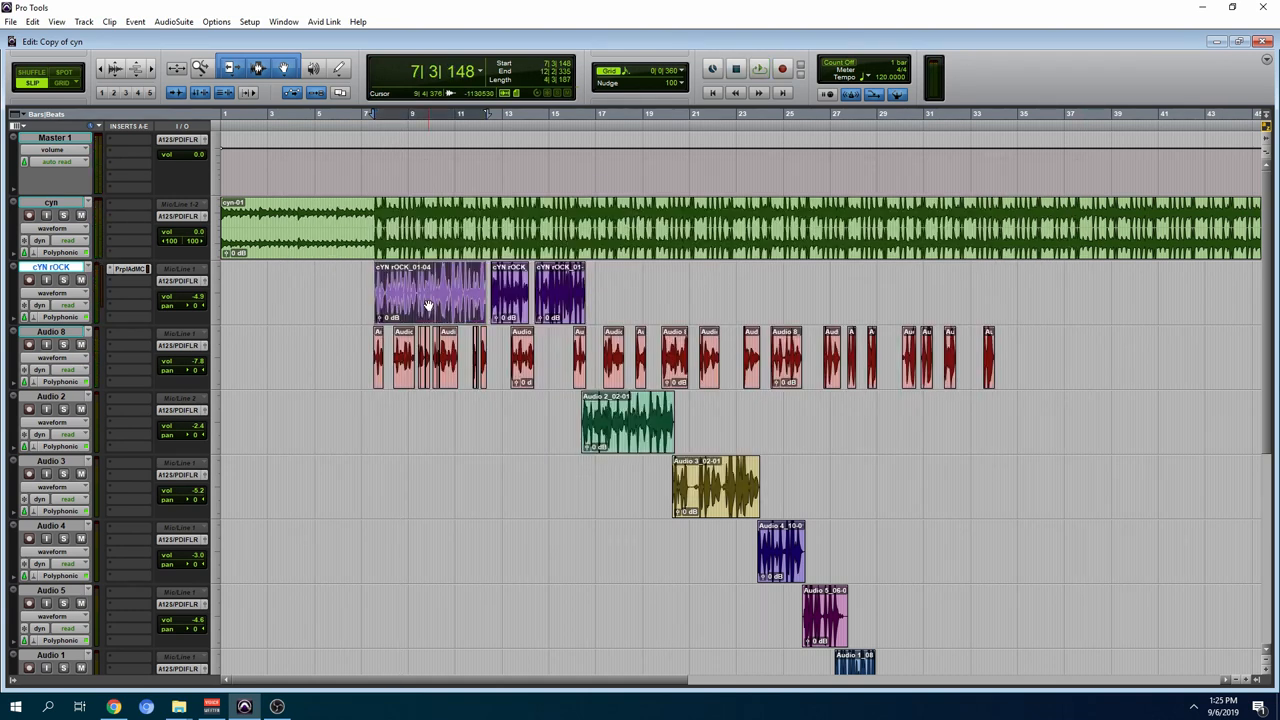
Show the vocal track's MC77 limiter and play the session to hear it working
left_click(128, 268)
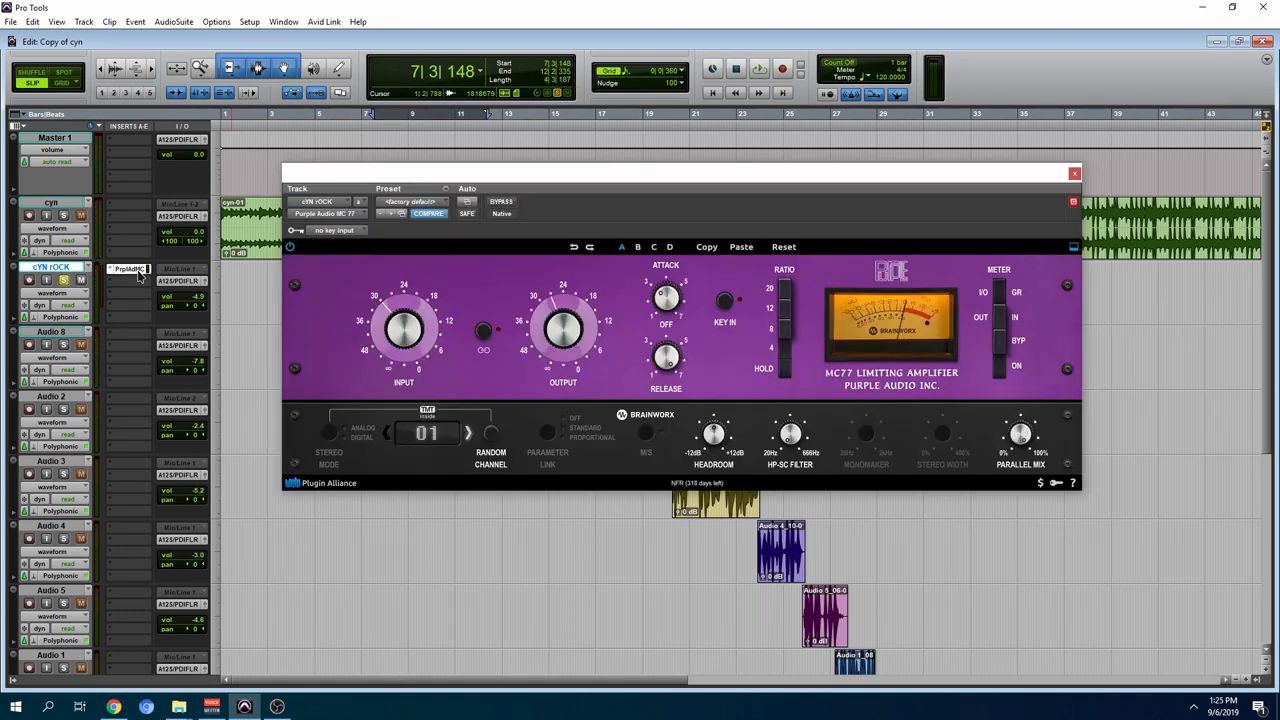
mouse_move(128, 268)
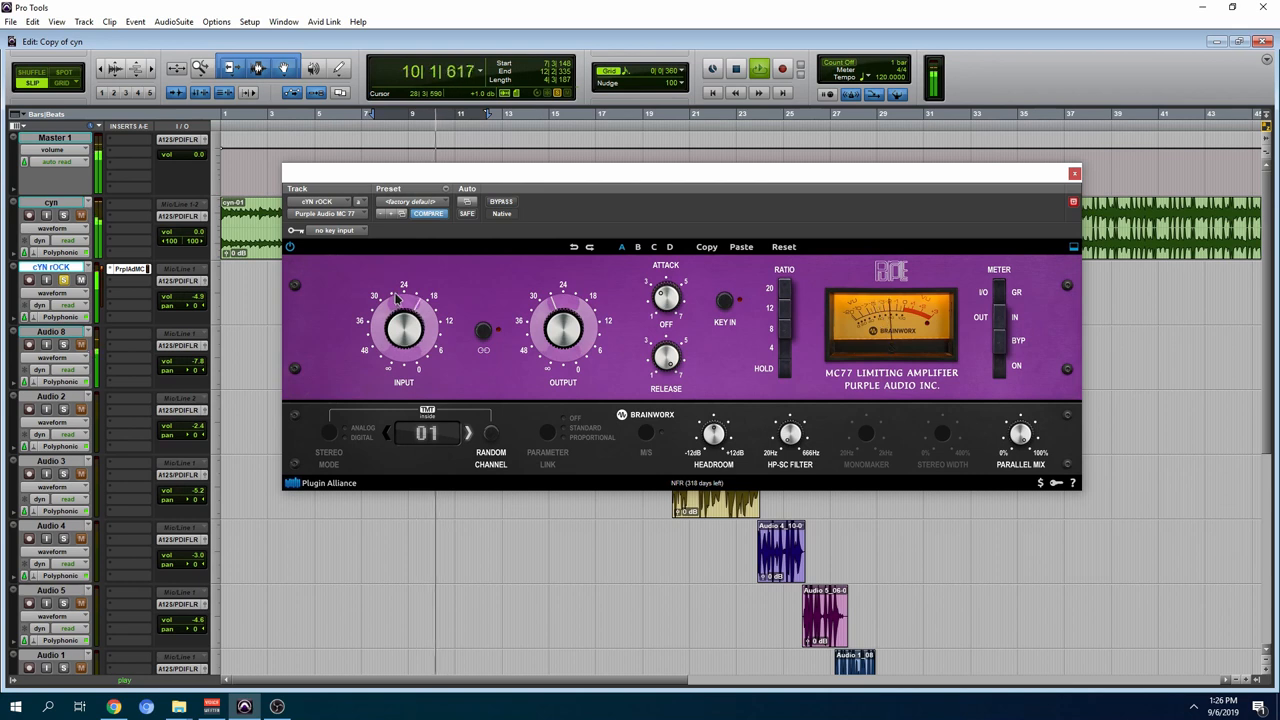
mouse_move(518, 222)
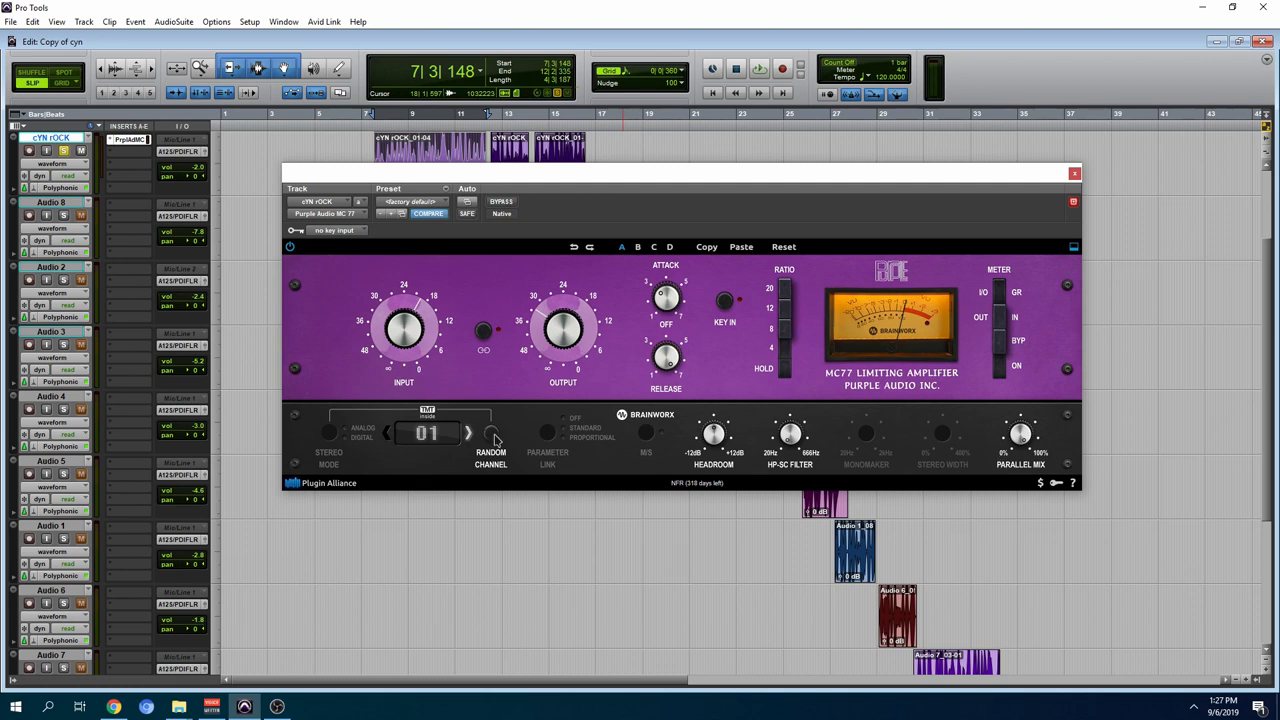
mouse_move(440, 418)
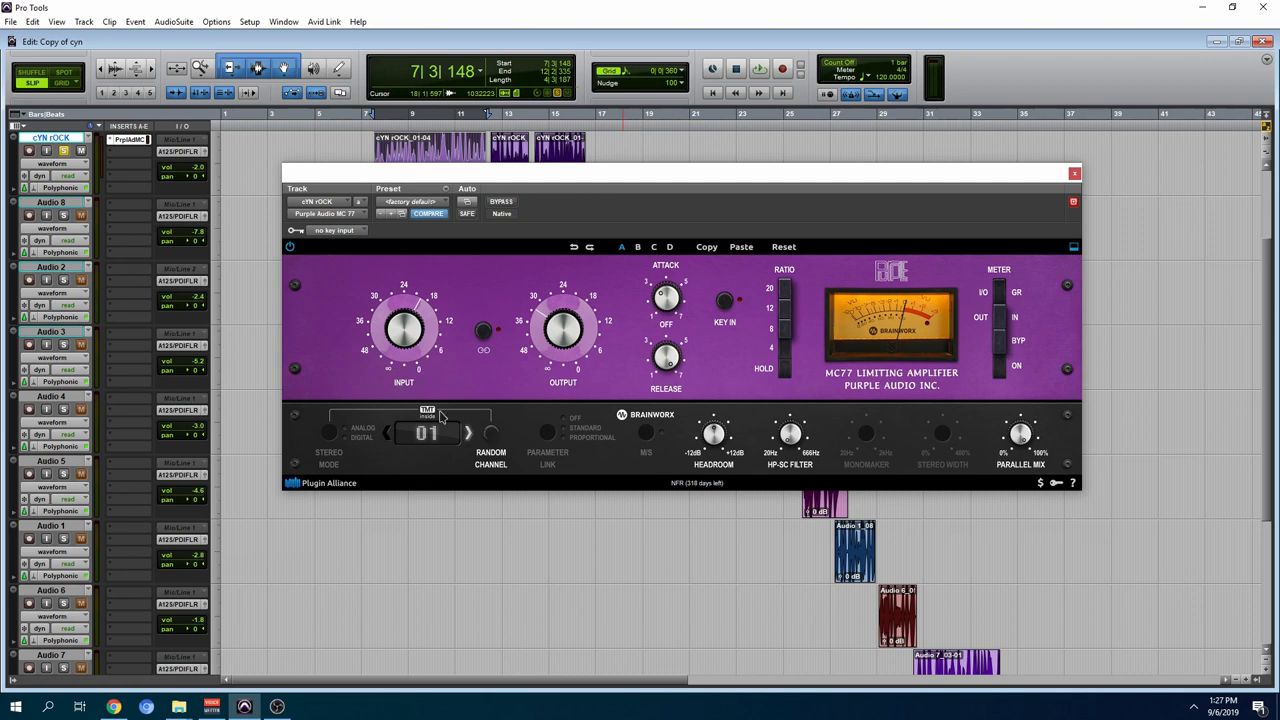
mouse_move(456, 418)
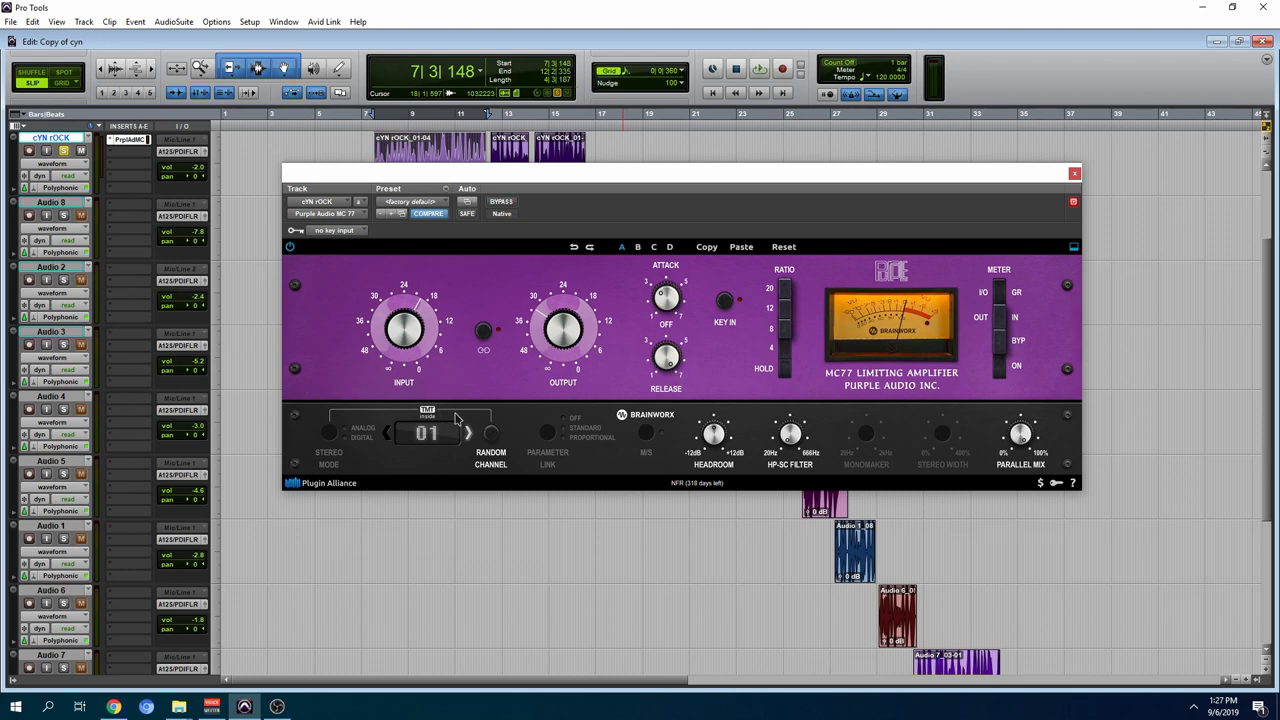
mouse_move(450, 442)
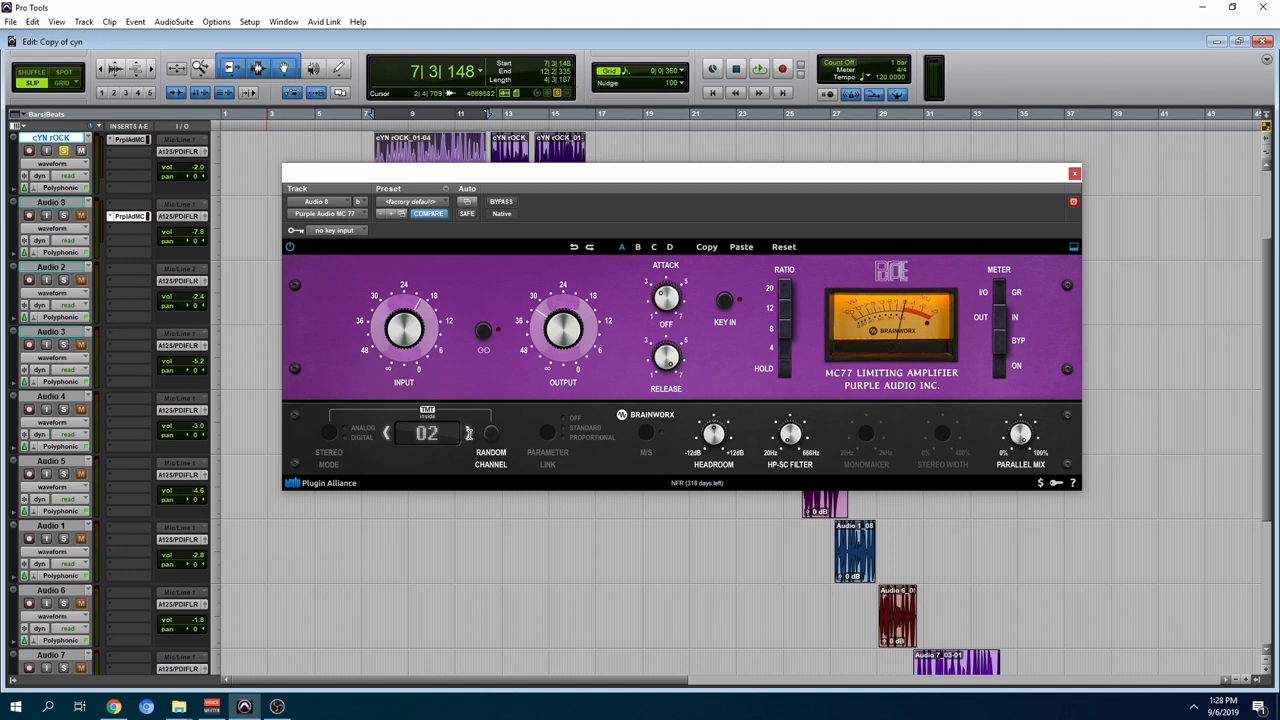
Switch the limiter display back to the vocal track's channel 01 instance
left_click(388, 432)
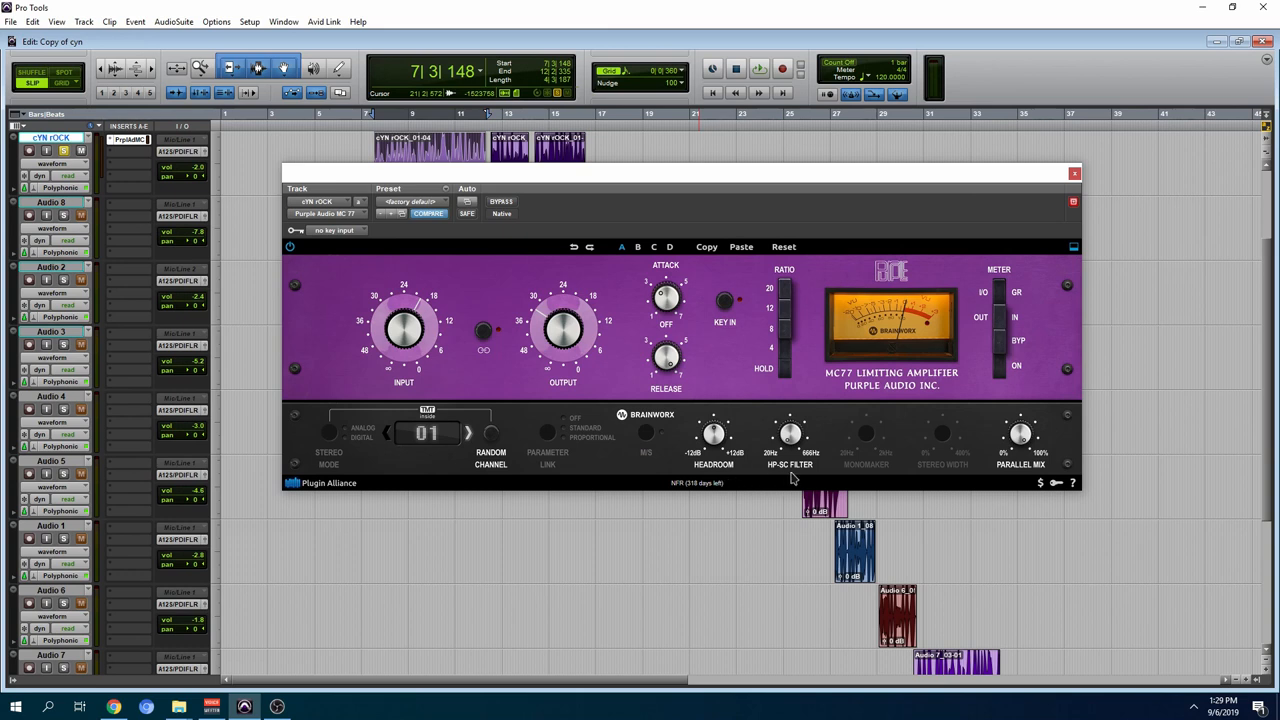
mouse_move(1030, 472)
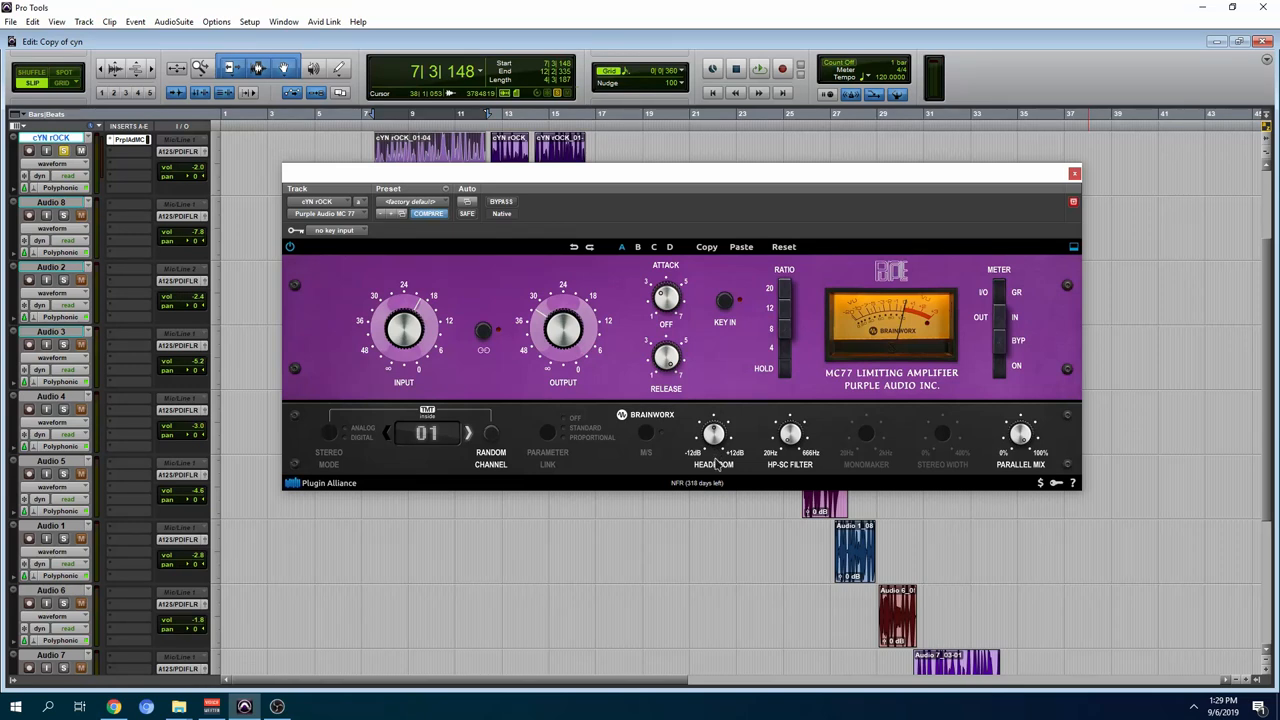
left_click(760, 68)
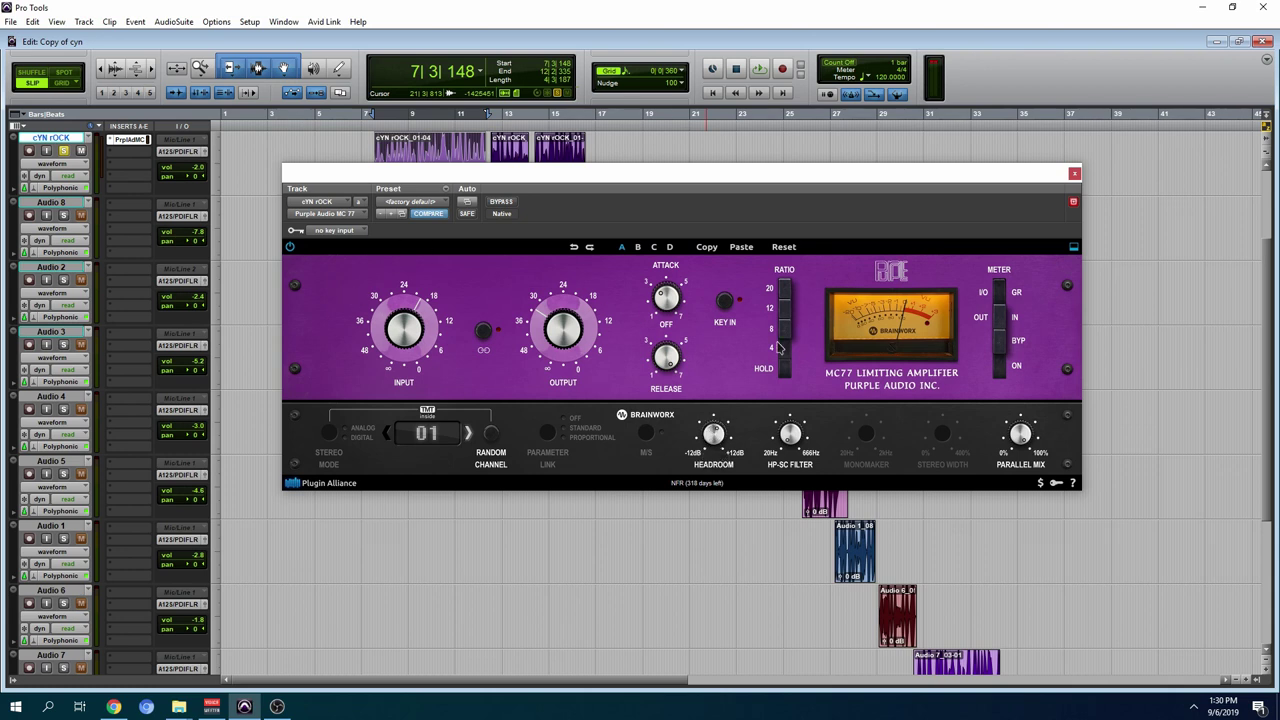
mouse_move(804, 348)
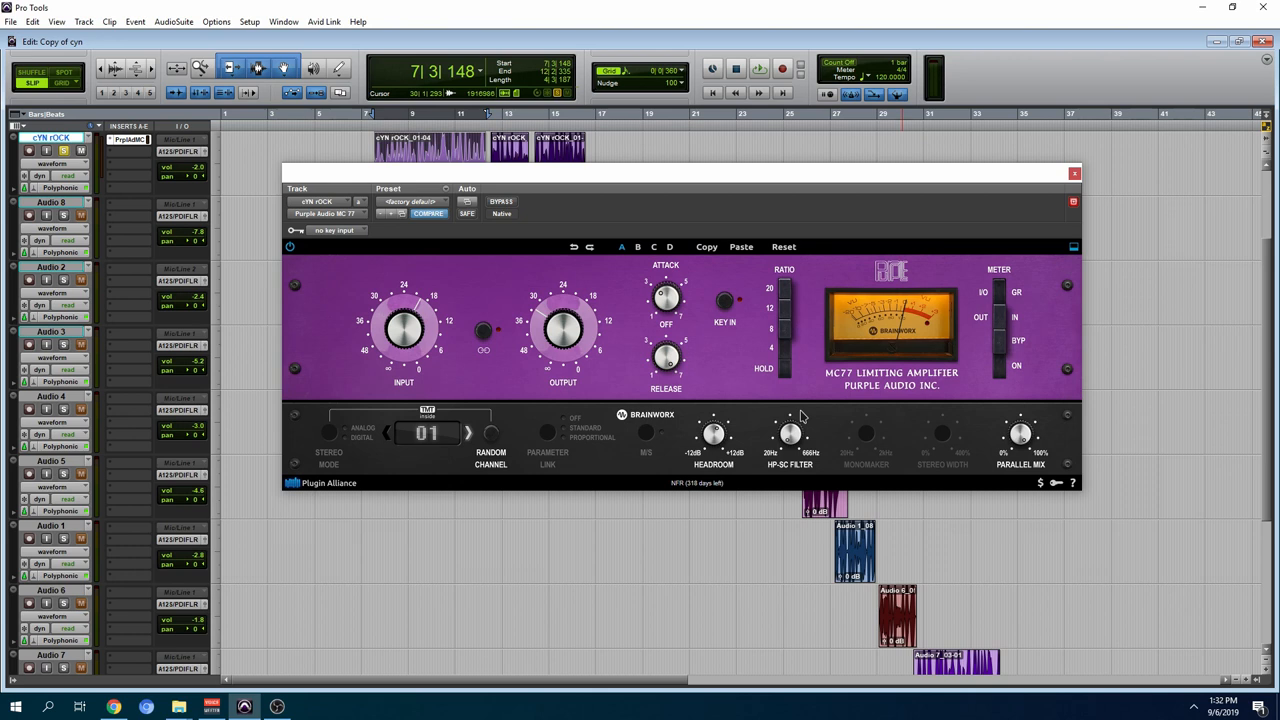
mouse_move(808, 468)
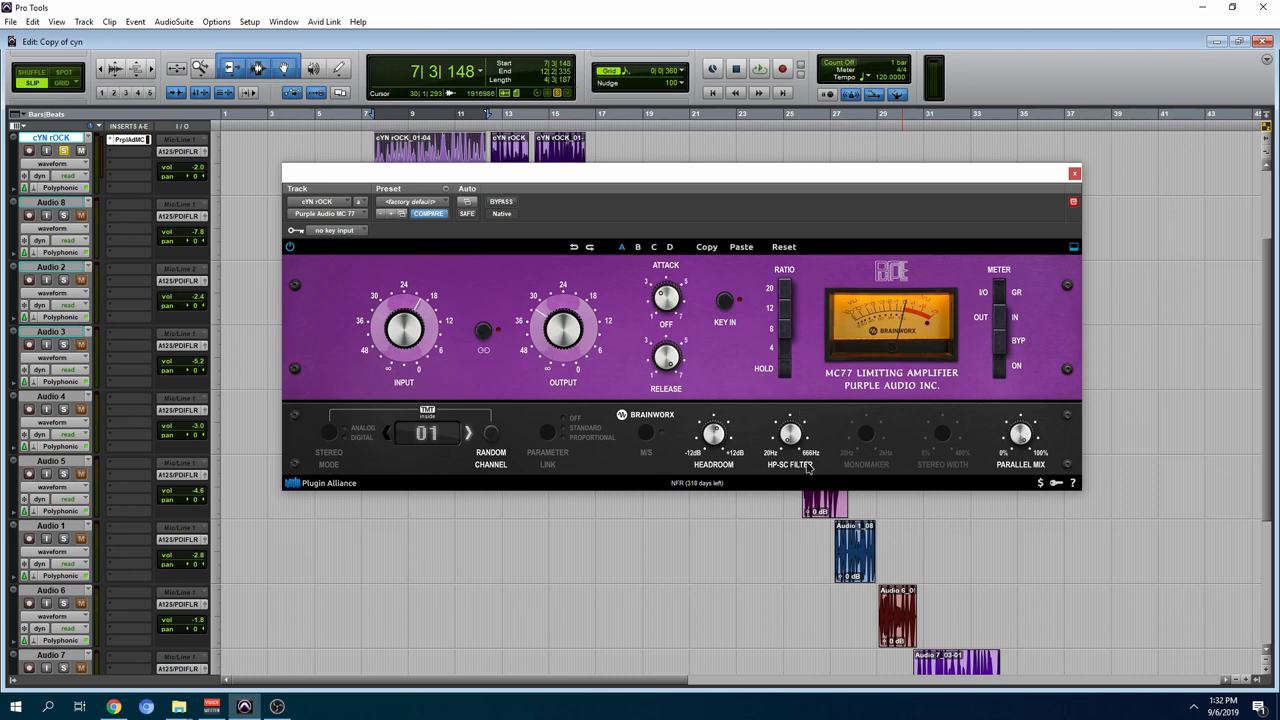